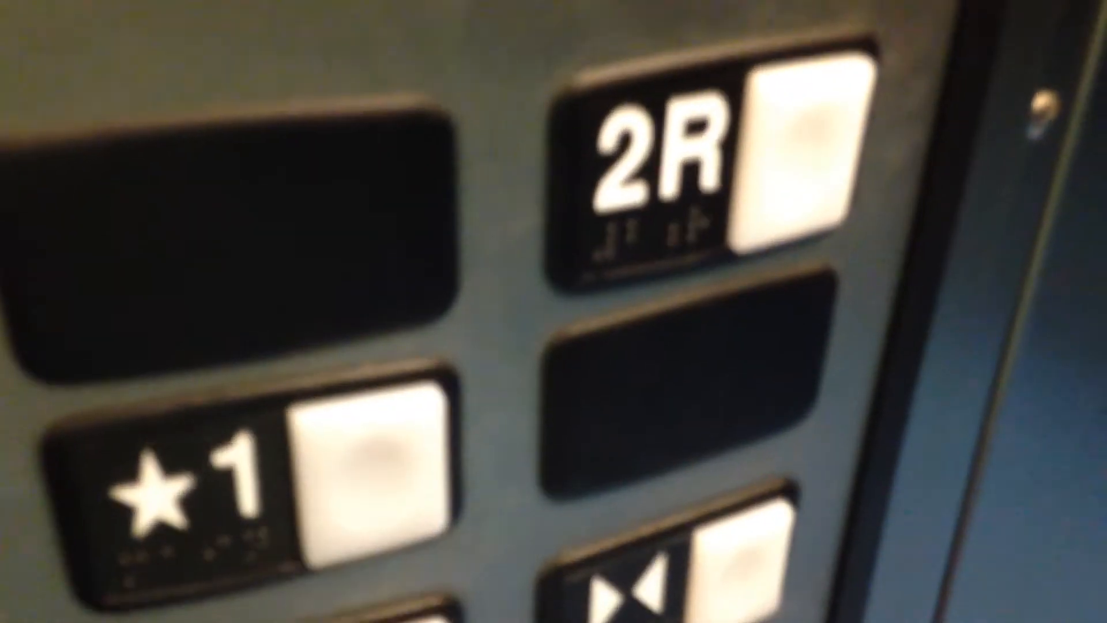
mouse_move(554, 311)
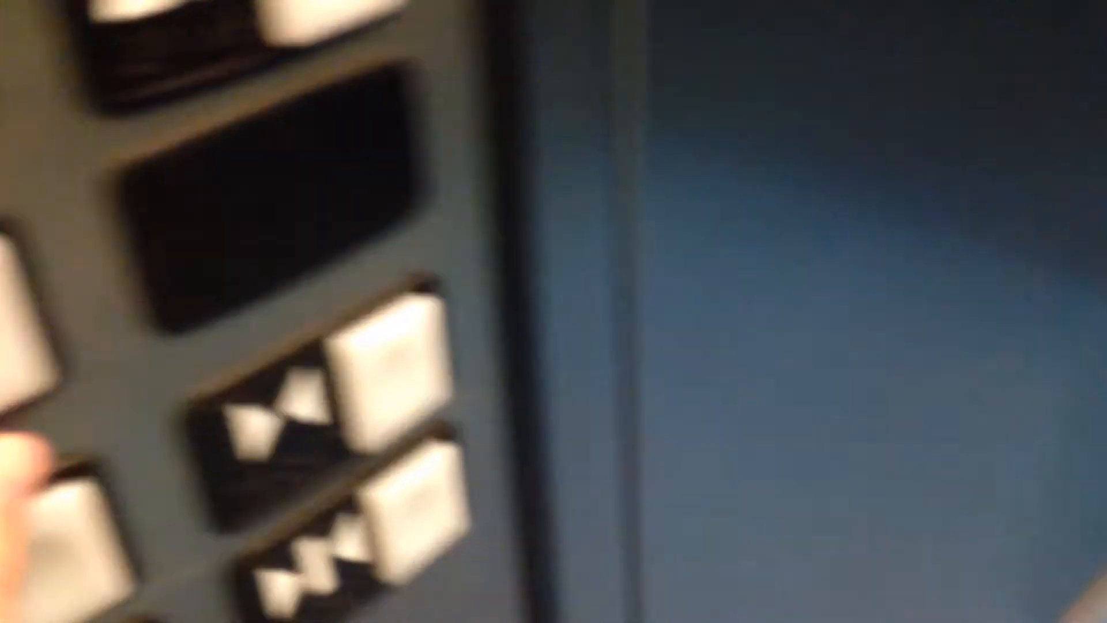